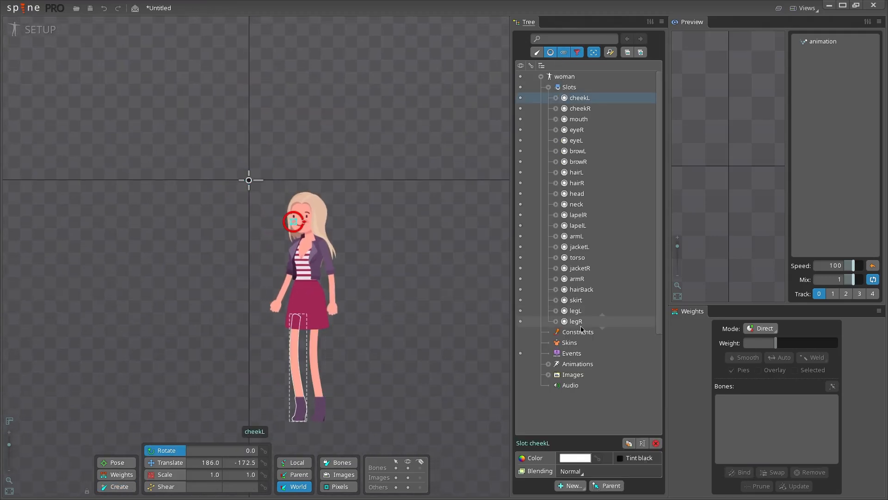
Draw bone chains down the right leg and along a skirt panel from the hips
click(570, 87)
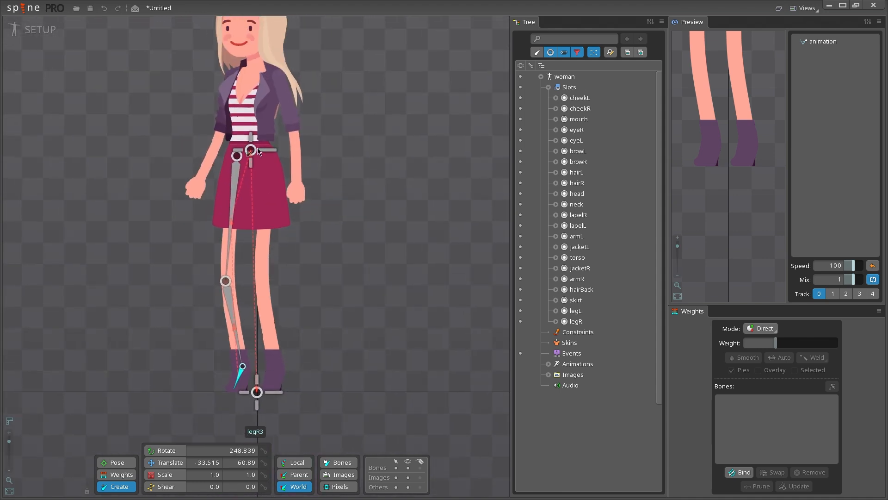
click(261, 280)
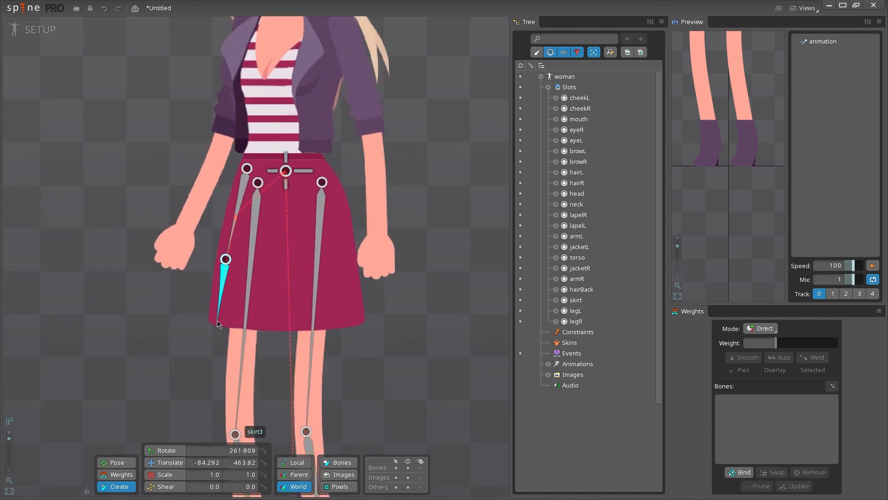
drag(225, 259, 223, 265)
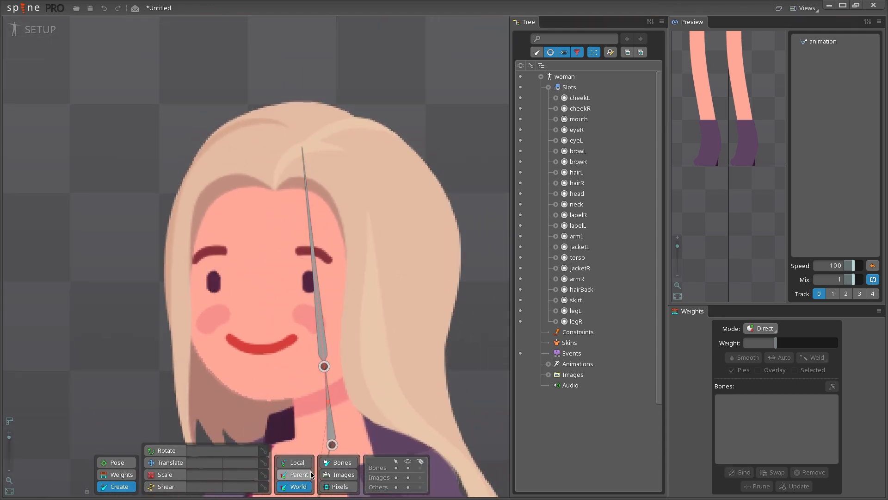
Place face bones under the head for the brows and eyes
click(213, 281)
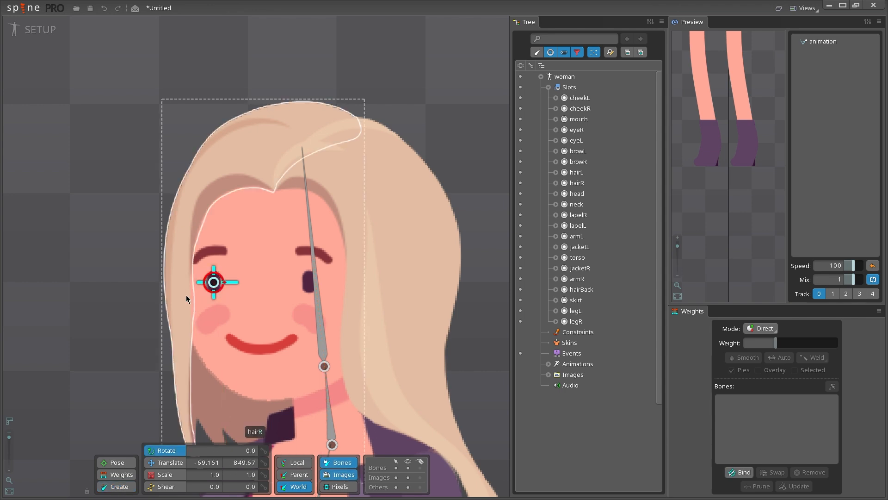
click(310, 281)
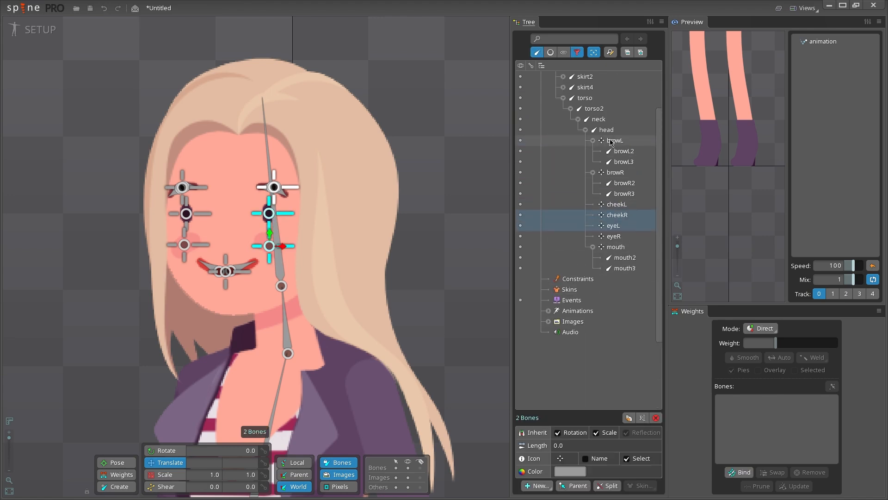
Build a three-bone left hair chain parented to the head, lengthening the lowest bone along the strand
click(614, 140)
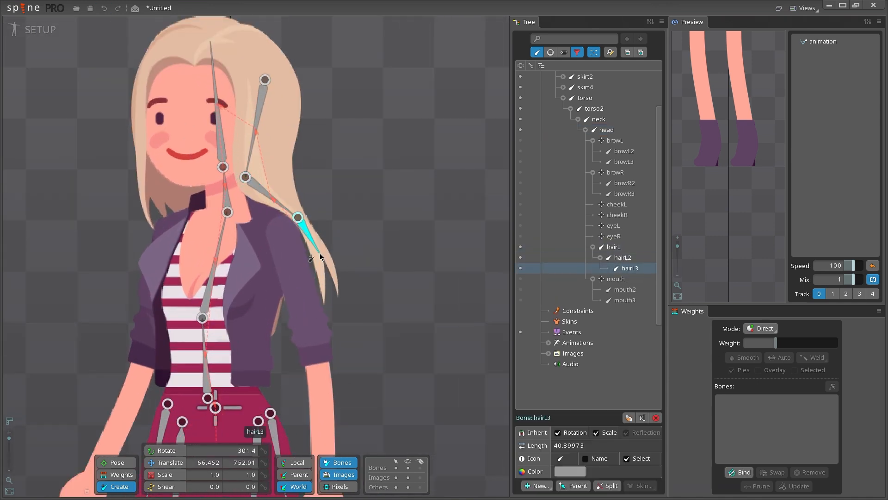
drag(299, 217, 290, 251)
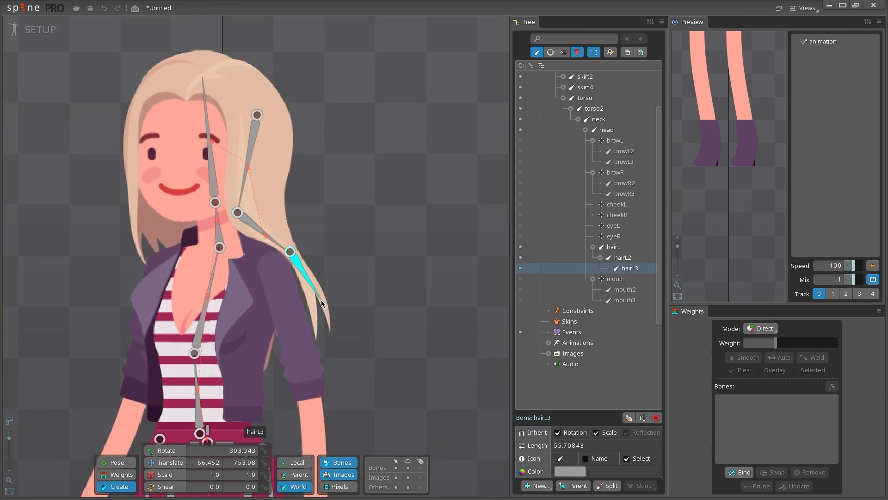
click(606, 129)
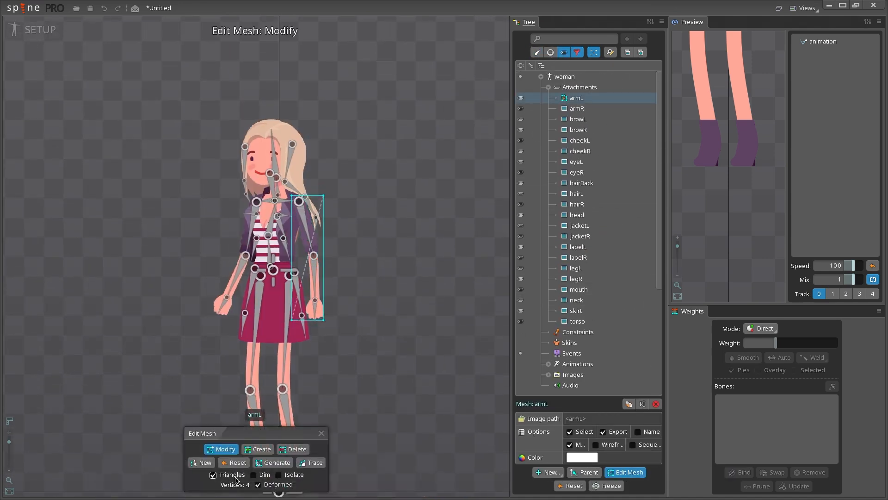
Trace a new armL mesh outline with vertex rows at the sleeve edge and above the wrist, then begin binding
click(203, 462)
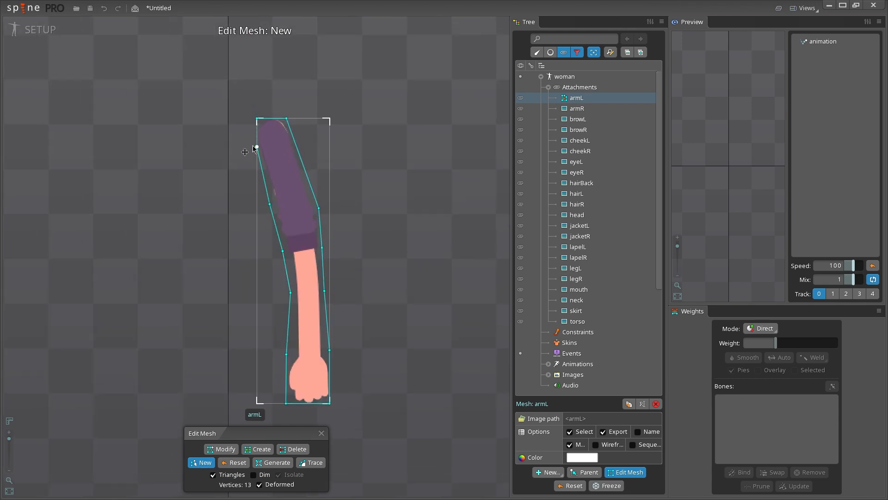
click(257, 448)
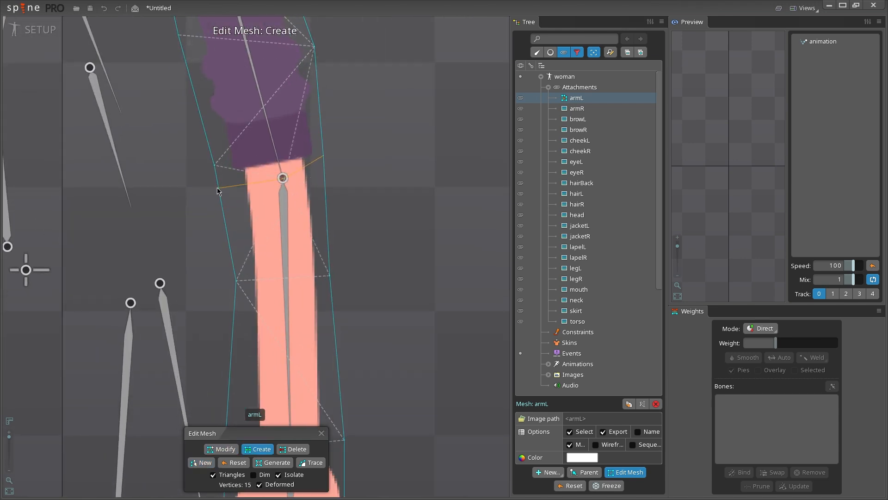
click(326, 146)
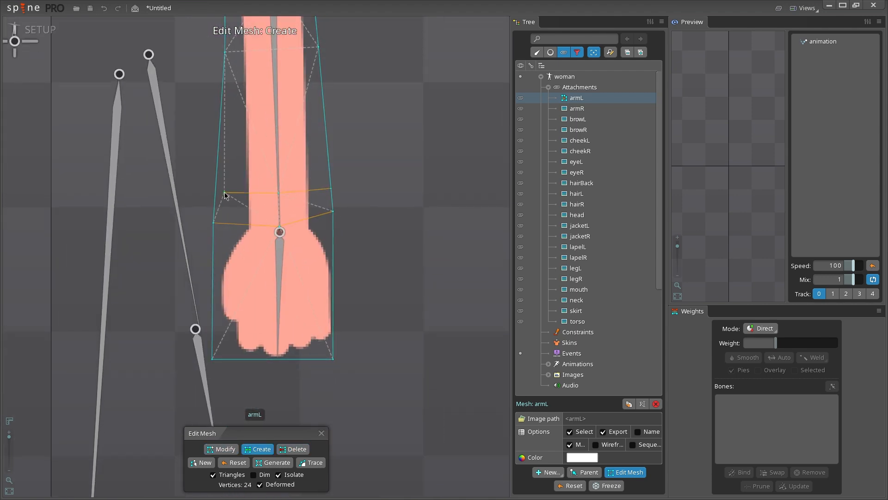
click(221, 449)
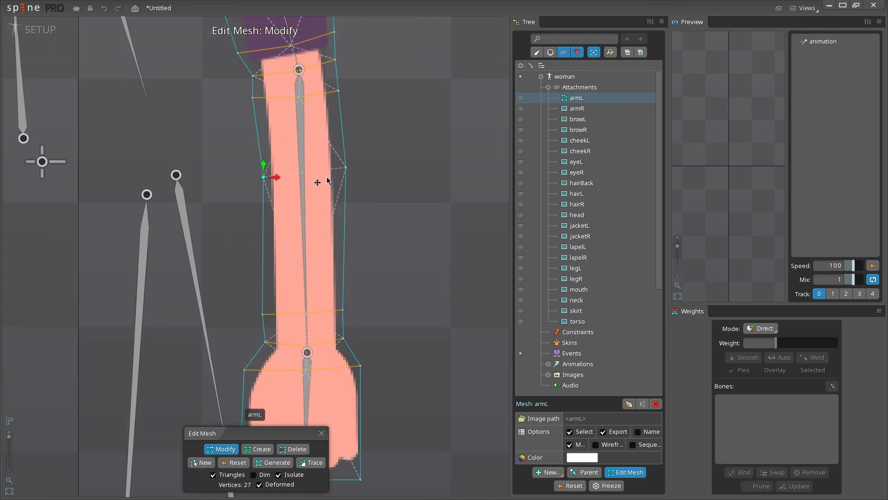
click(297, 448)
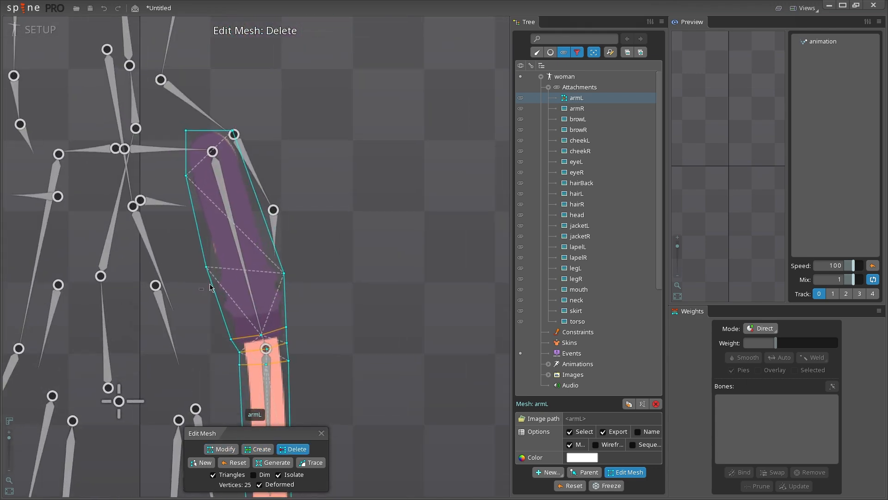
click(739, 472)
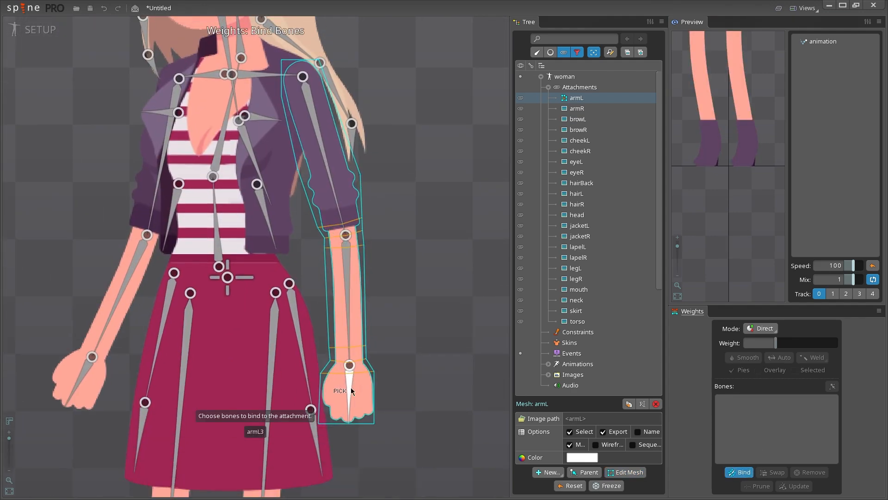
Bind the hand bone, then redraw the armR mesh hull with an elbow vertex moved to the sleeve edge
click(578, 108)
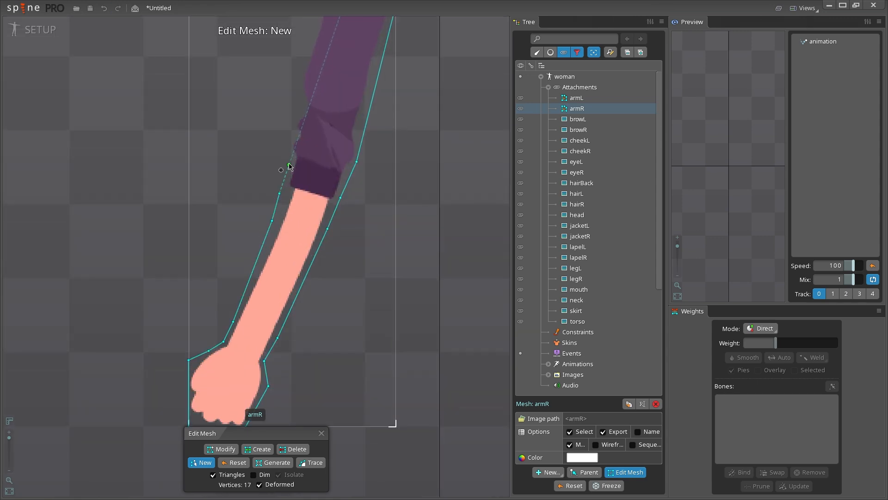
click(297, 448)
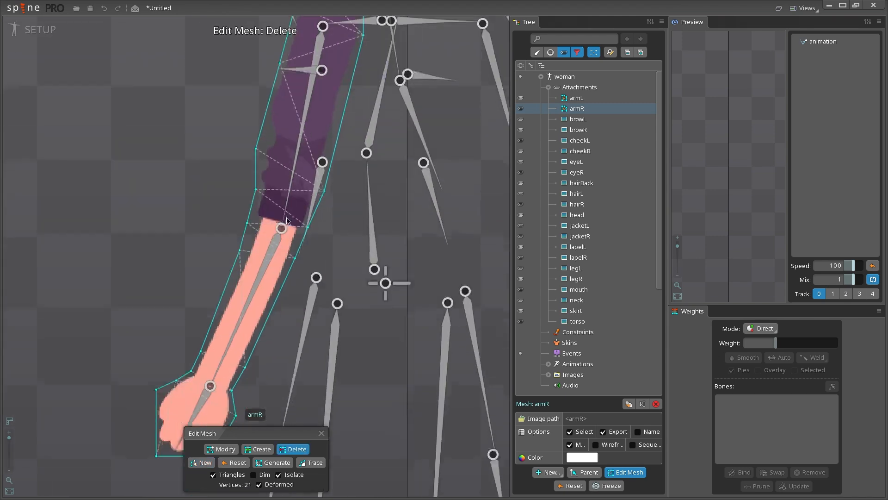
click(261, 449)
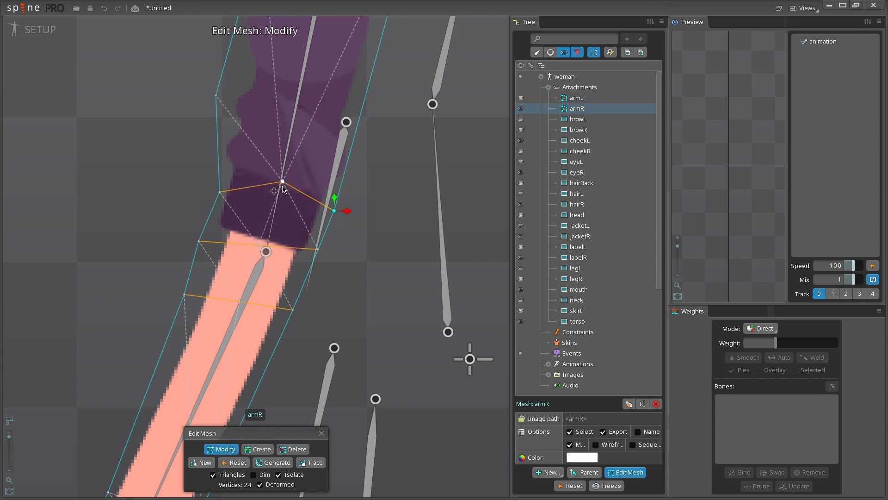
drag(334, 211, 196, 296)
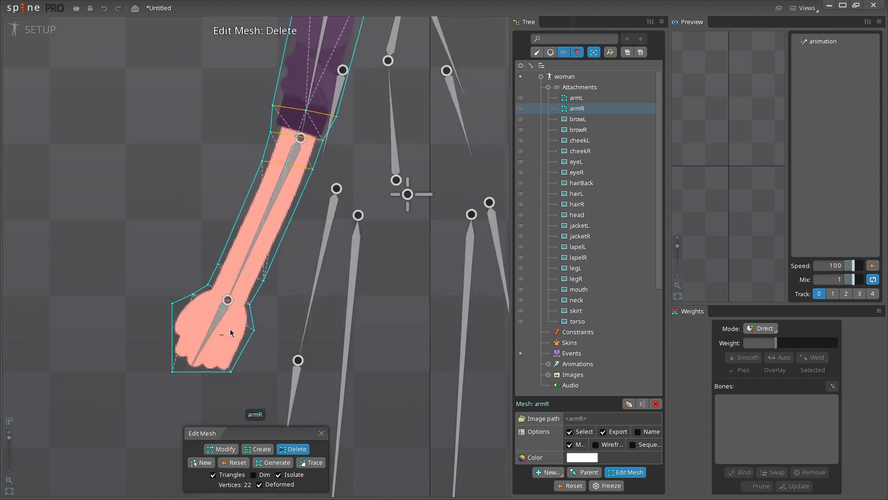
click(258, 449)
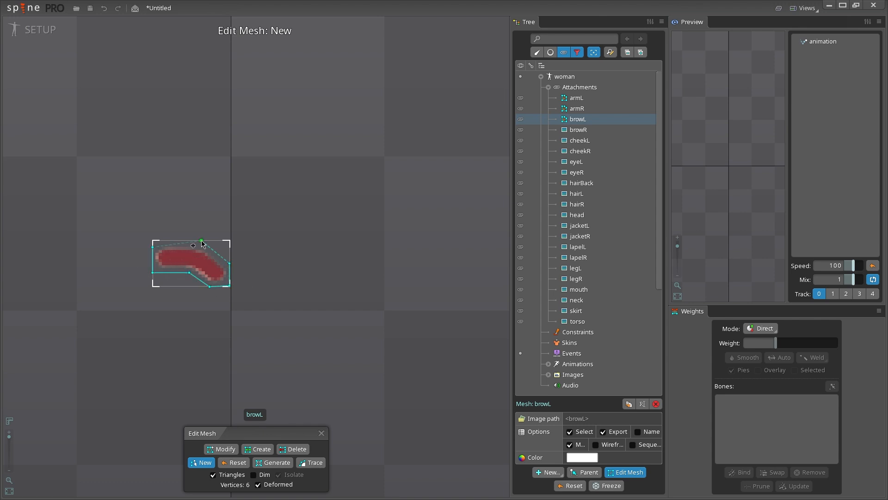
Finish the browL mesh with interior vertices, bind it to the brow bones, and outline browR
click(261, 449)
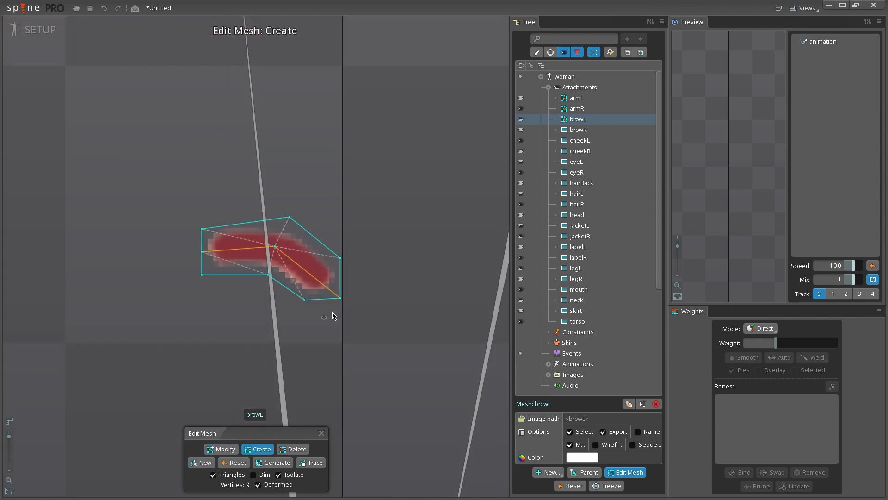
click(304, 295)
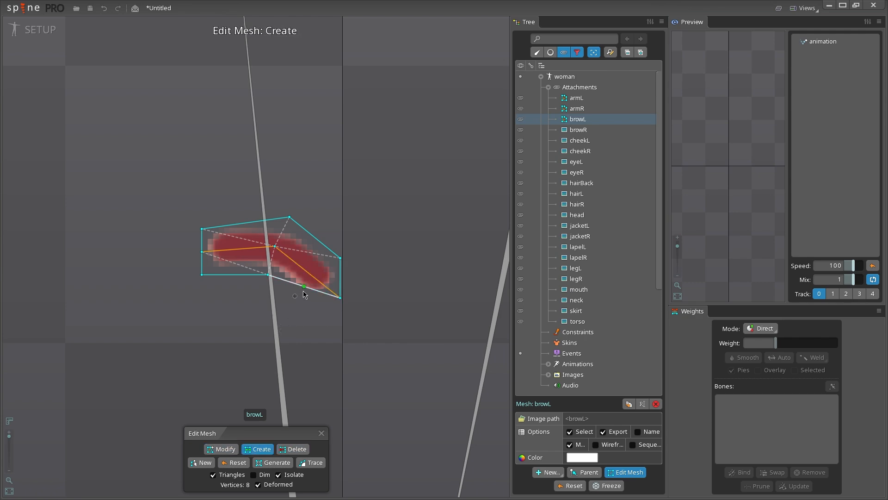
click(221, 449)
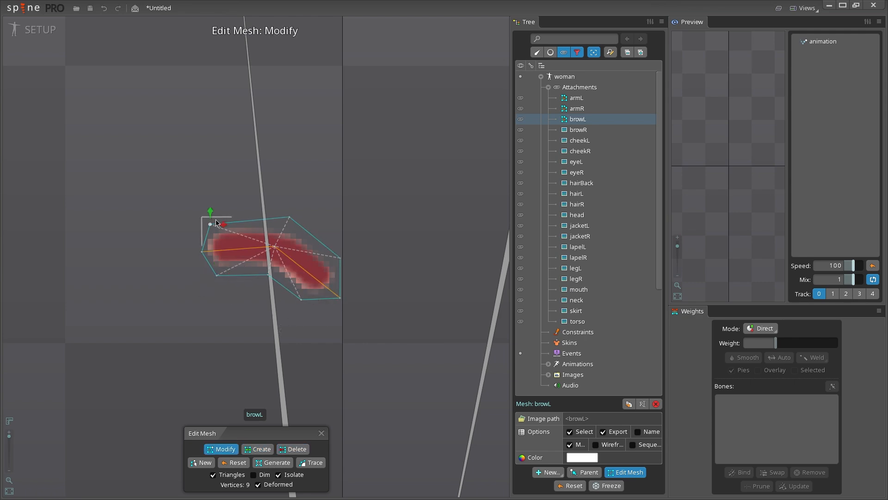
click(743, 472)
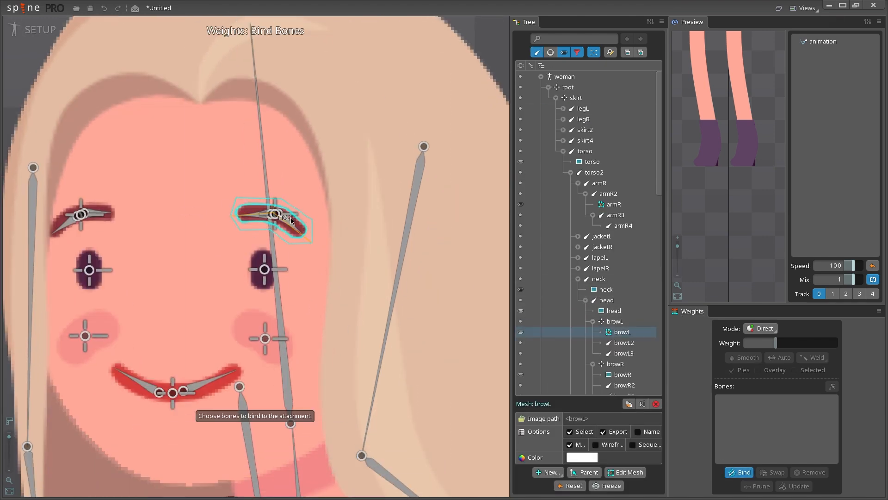
click(626, 472)
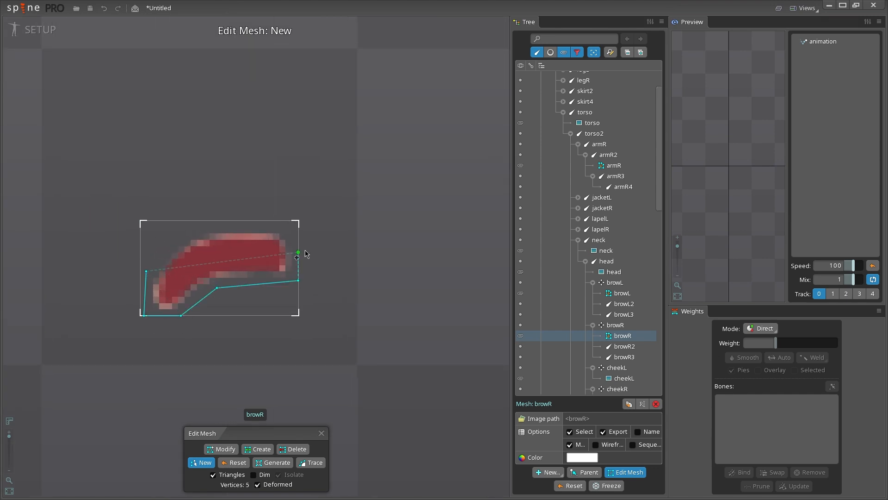
click(261, 449)
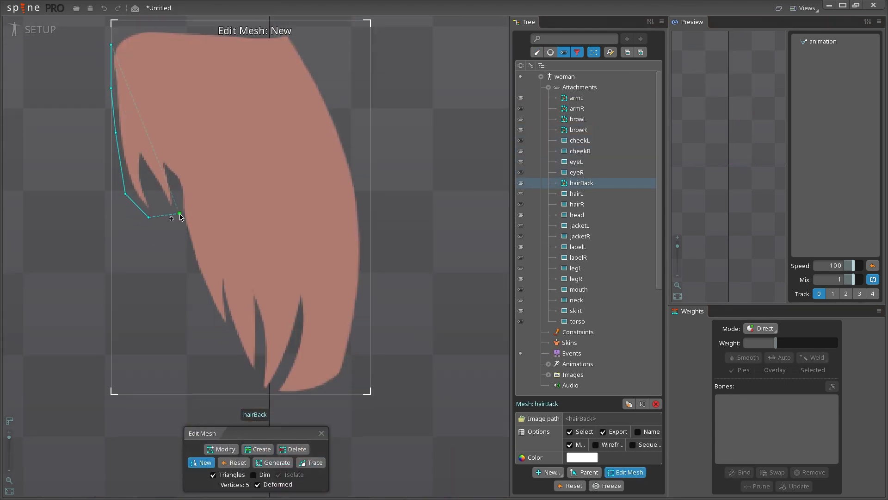
Close the back hair outline and calculate automatic weights across its hair and head bones
click(367, 179)
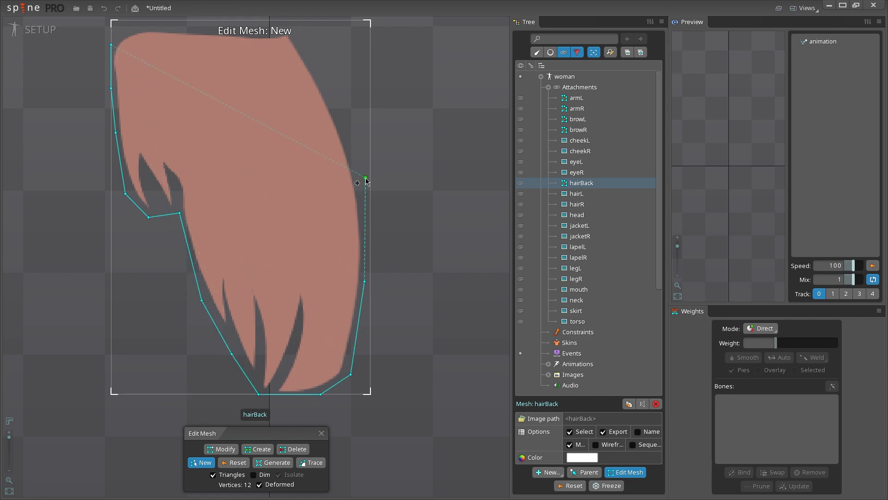
click(258, 449)
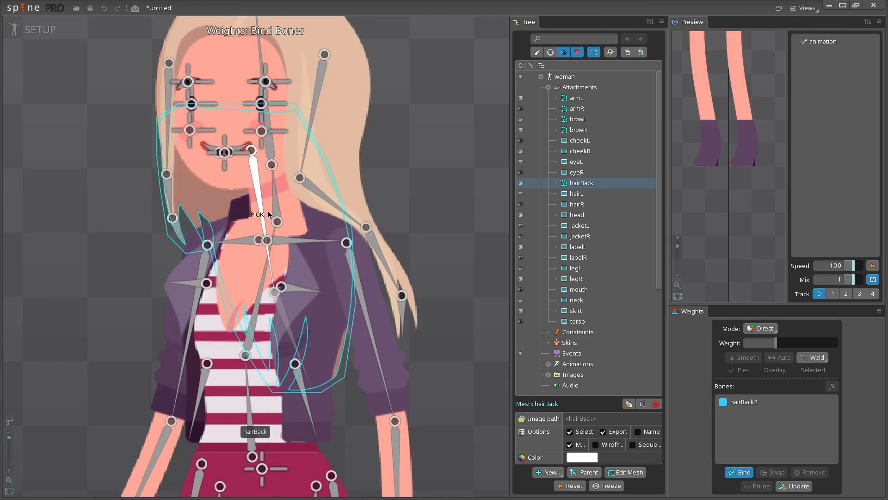
click(784, 357)
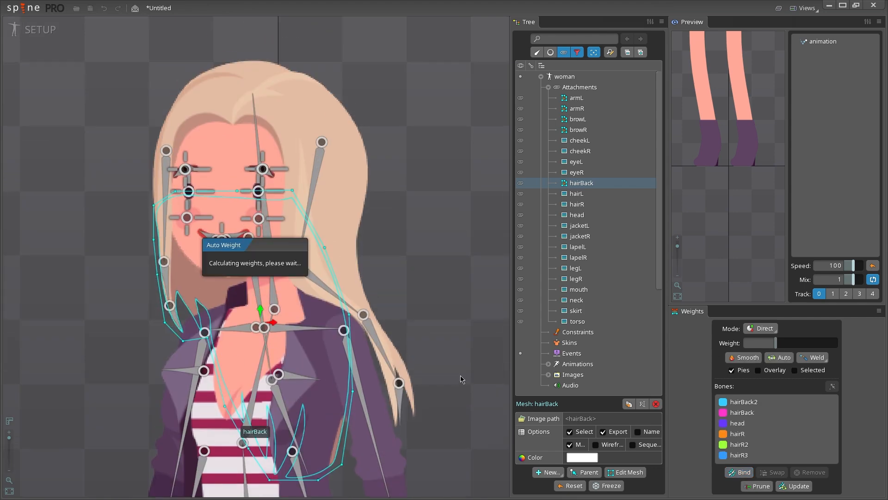
Trace the hairL strand outline with the image faded and add an interior vertex
click(577, 193)
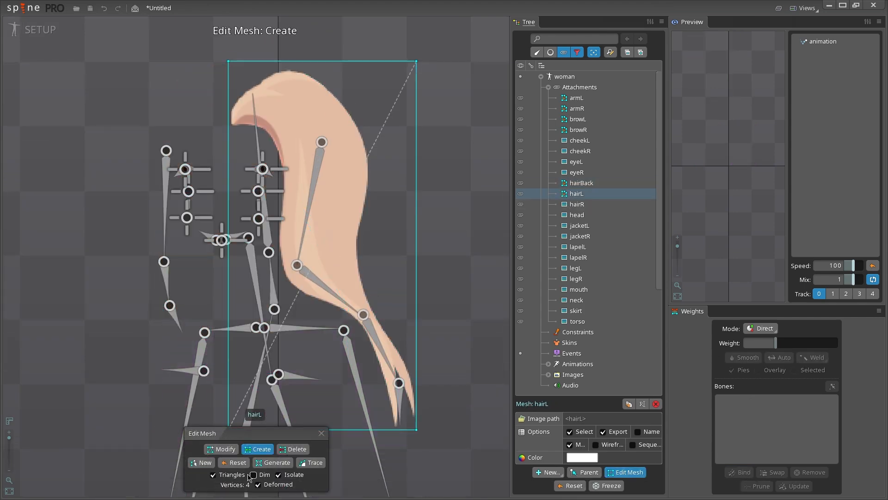
click(205, 463)
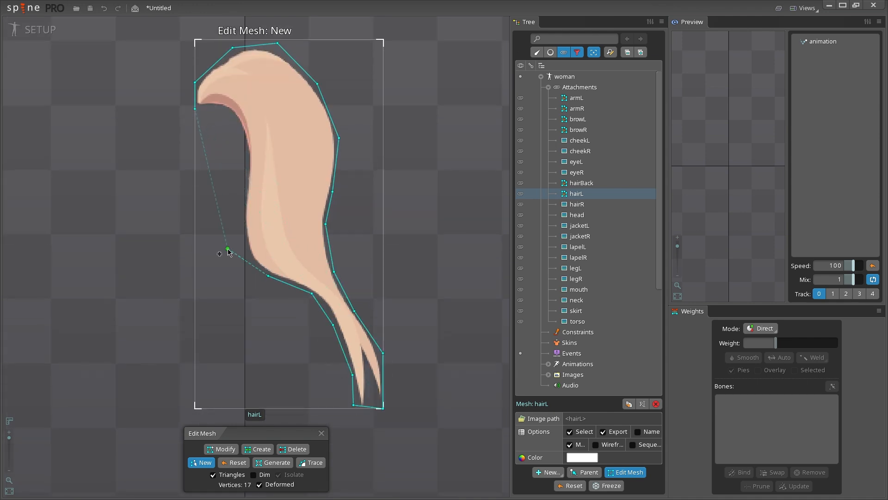
click(261, 449)
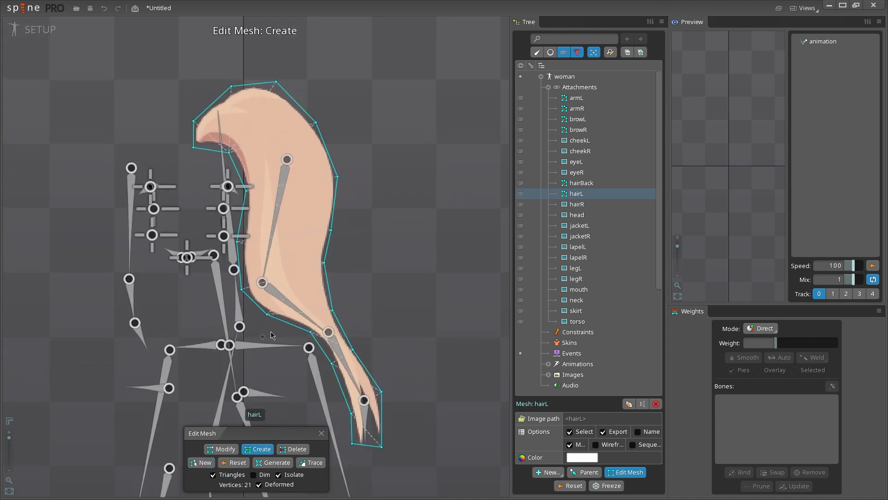
click(289, 187)
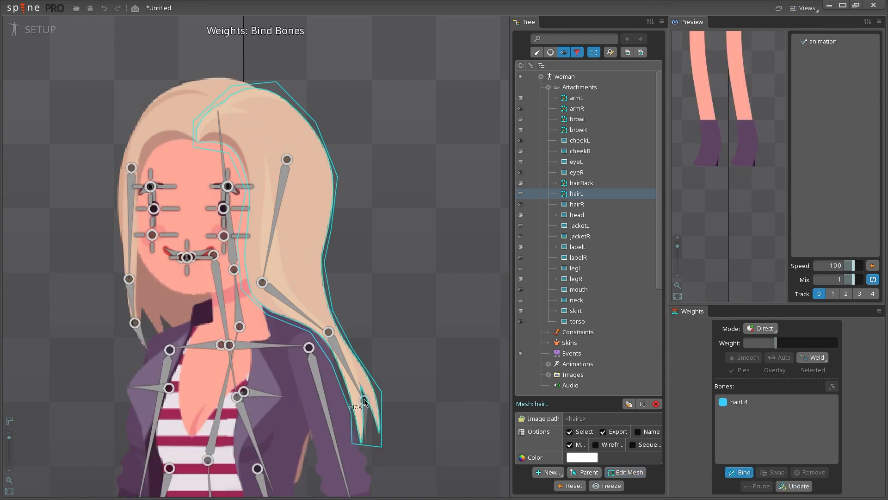
Trace a mesh outline around the hairR strand following its curve
click(576, 204)
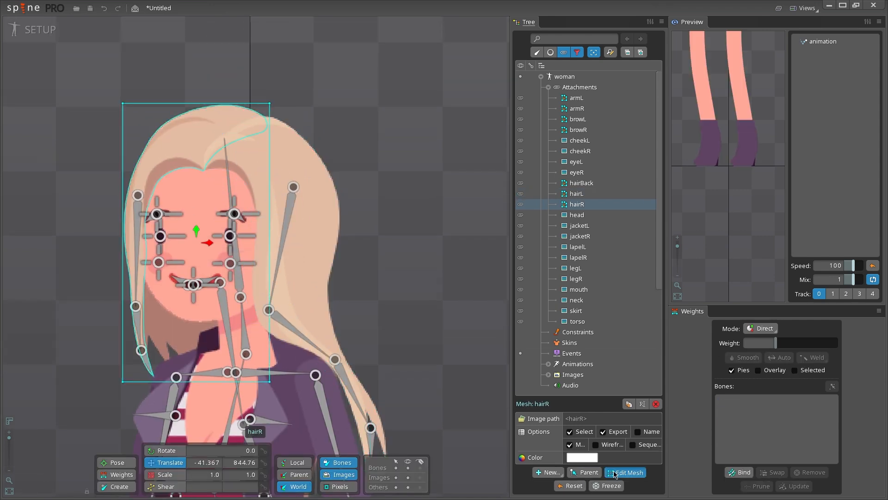
click(624, 472)
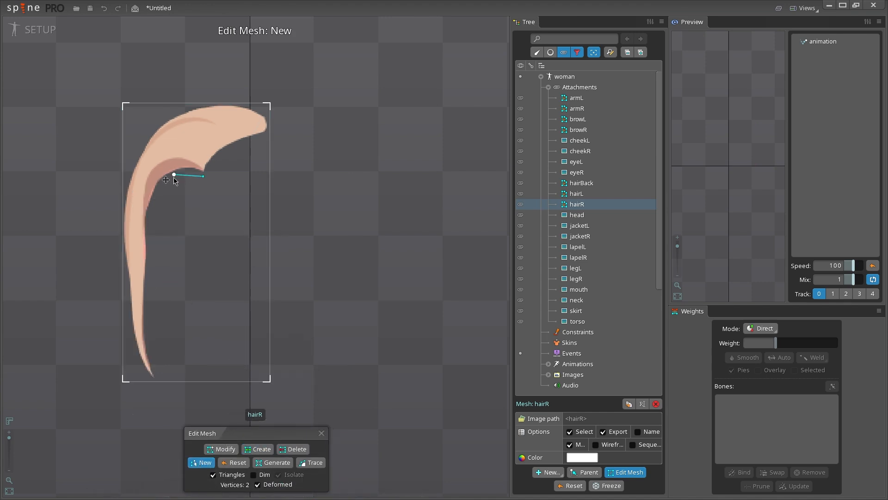
click(130, 345)
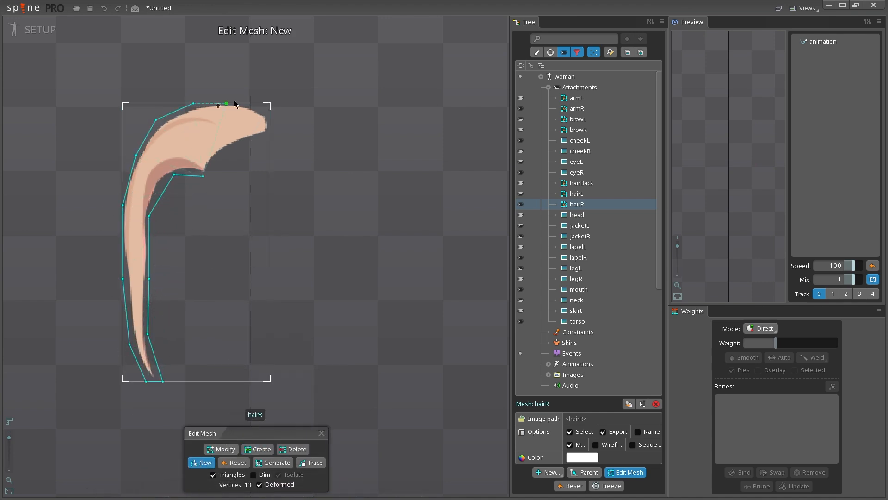
click(257, 449)
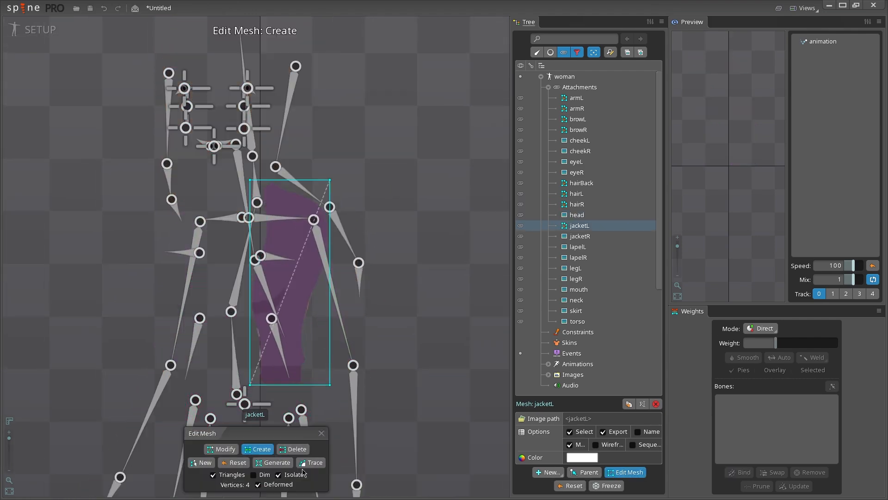
Outline the jacketL mesh and bind it to jacketL, torso2 and torso3
click(204, 462)
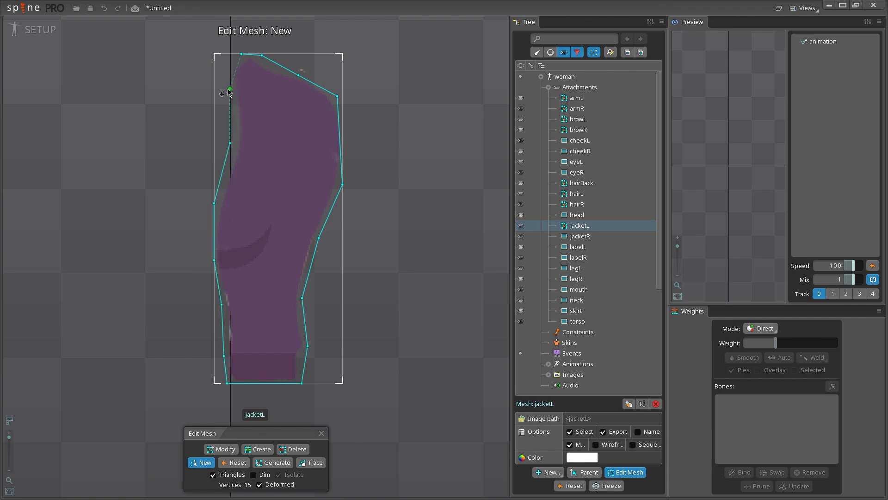
click(261, 449)
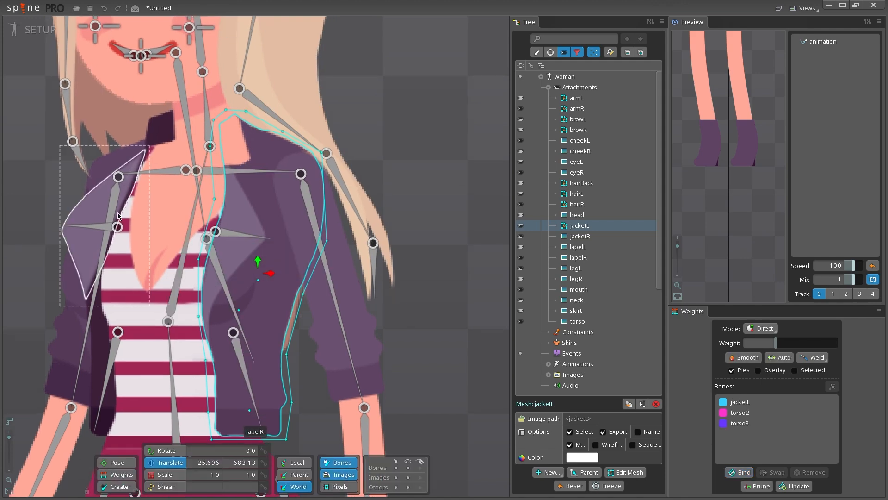
click(550, 52)
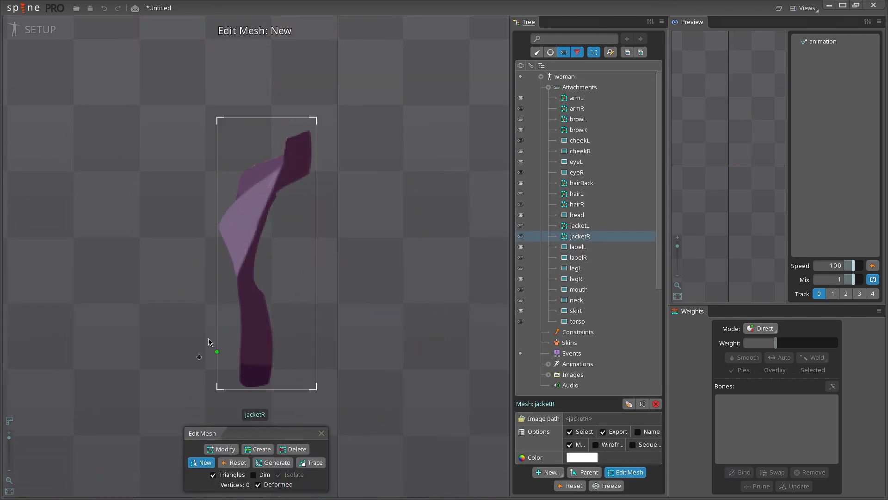
Place outline vertices around jacketR along its lapel and sleeve edges
click(214, 218)
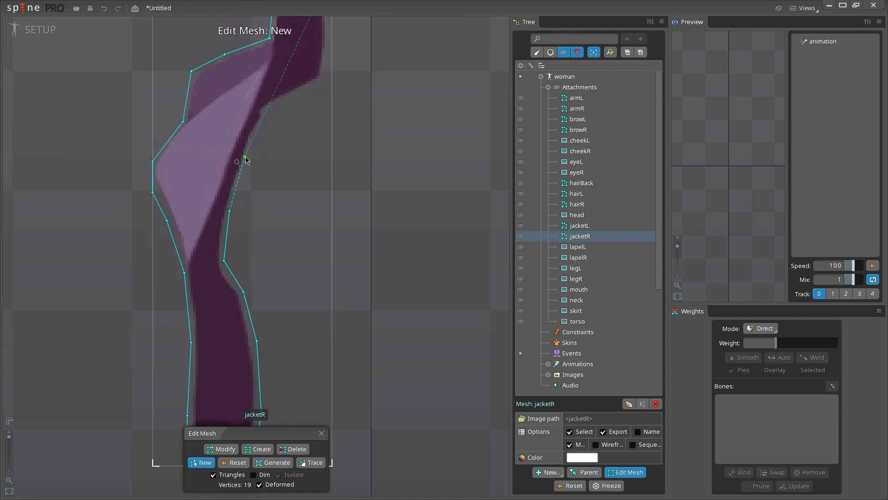
click(258, 449)
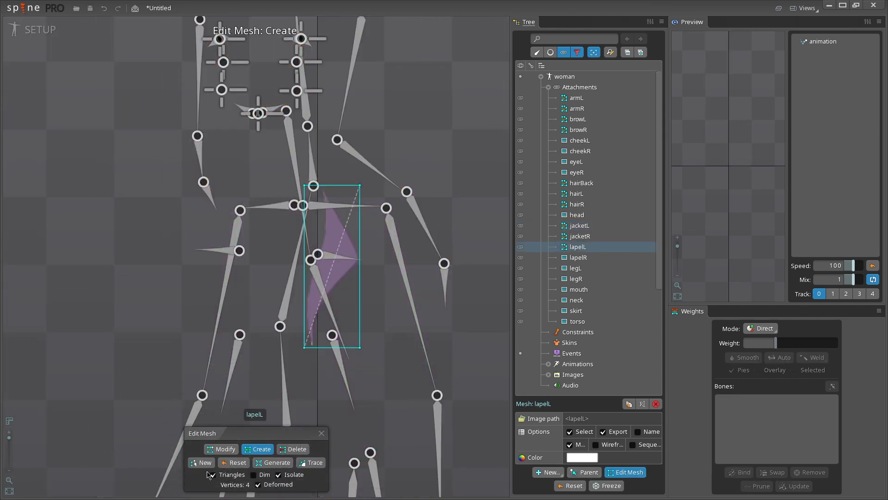
Bind bones to the left lapel mesh and close the traced outline of the right lapel
click(204, 463)
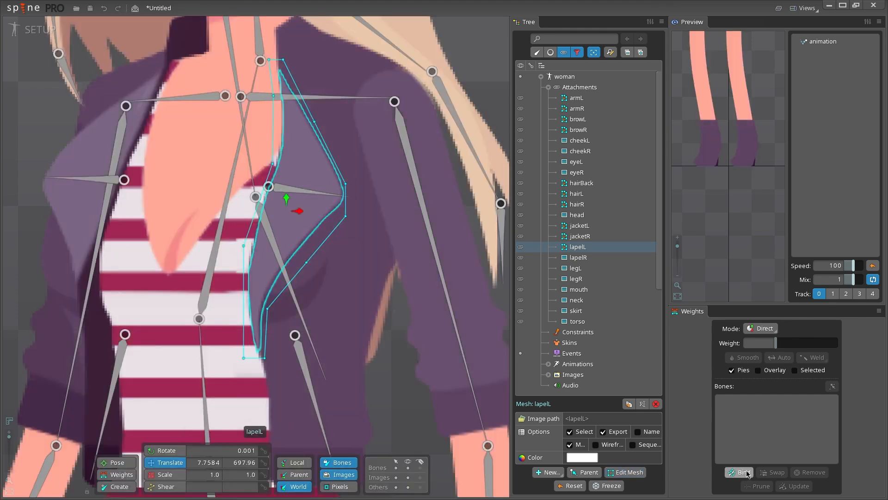
click(739, 472)
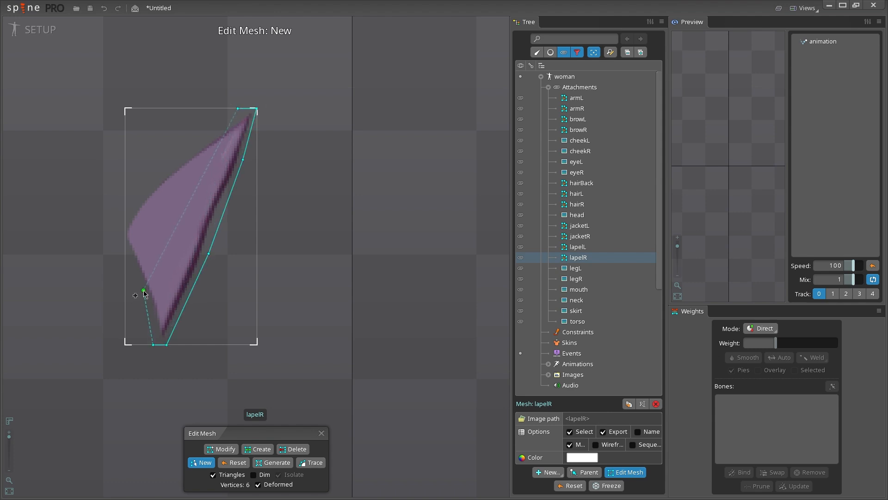
click(260, 449)
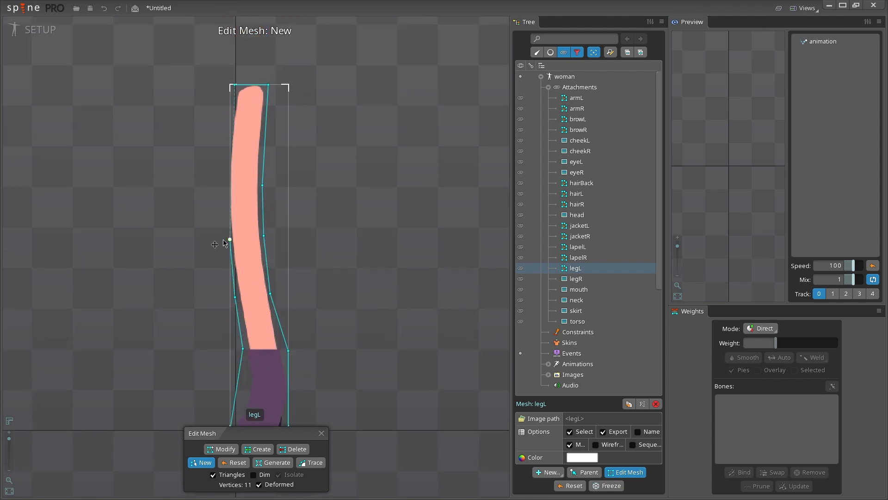
Trace outlines for legL and legR, then add an interior vertex across the right leg
click(261, 448)
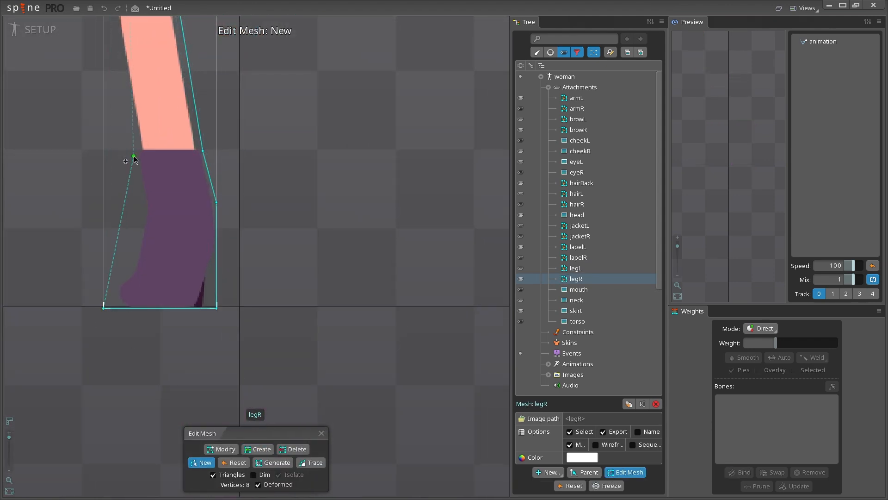
click(260, 449)
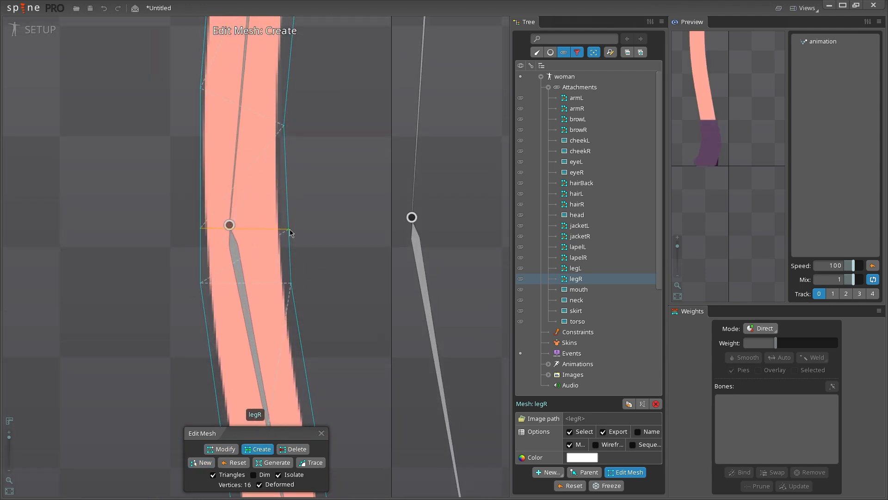
click(297, 449)
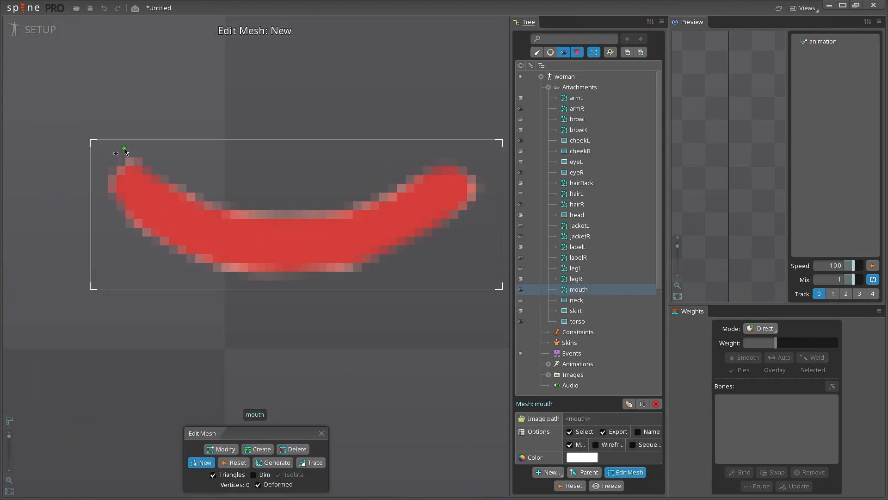
Trace and close the mouth mesh outline
click(358, 195)
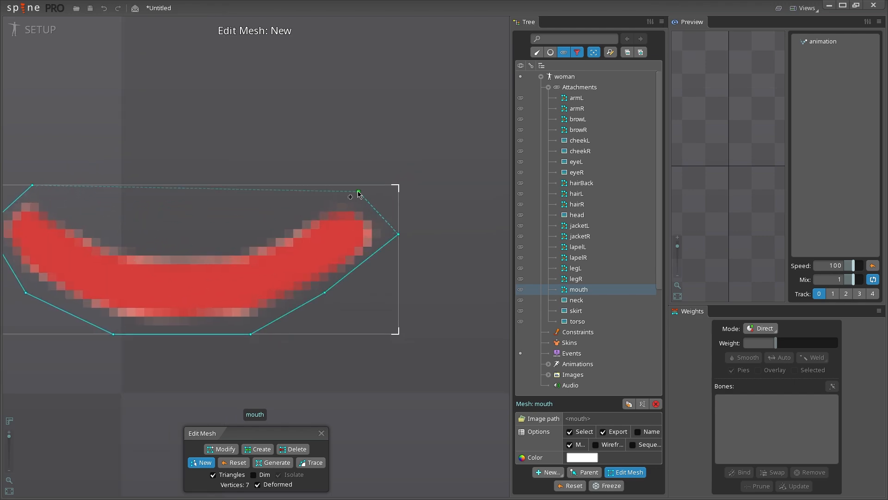
click(297, 449)
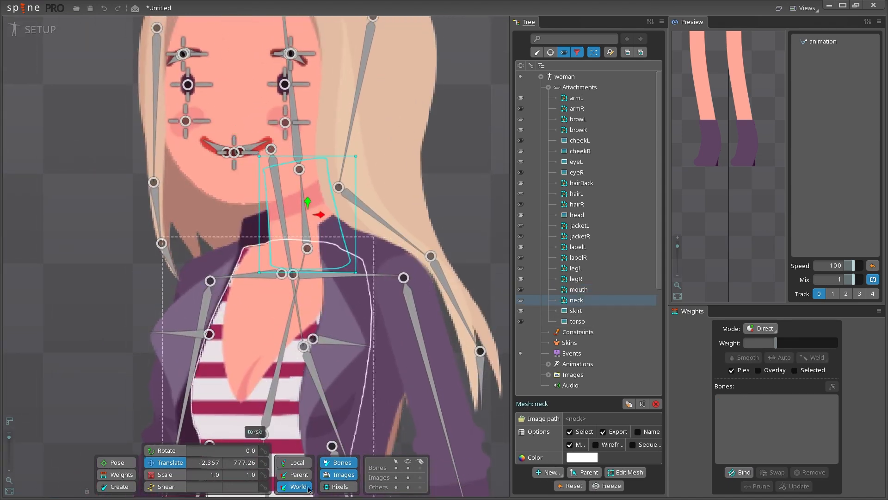
Delete the neck mesh outline and retrace a fresh closed outline around the neck
click(625, 472)
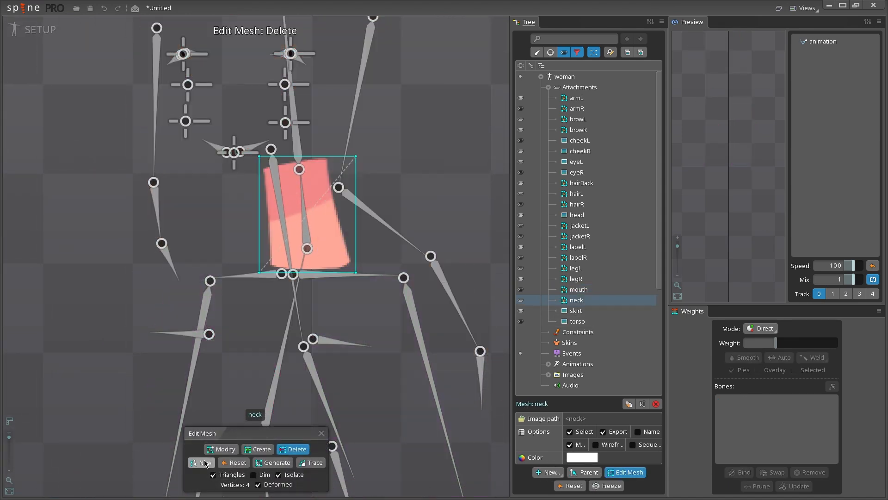
click(203, 463)
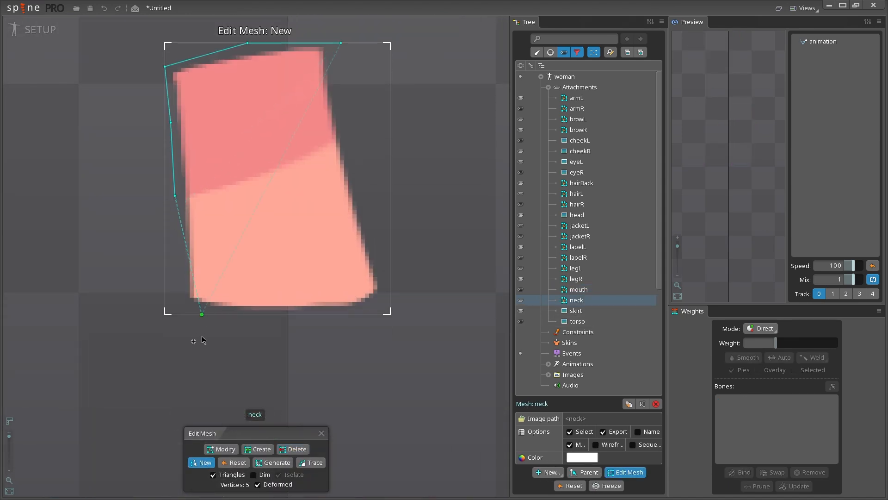
click(340, 44)
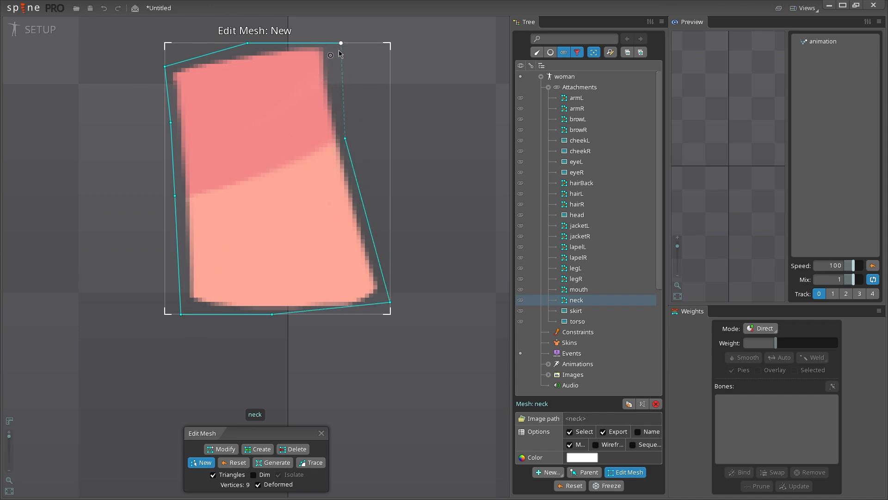
click(261, 449)
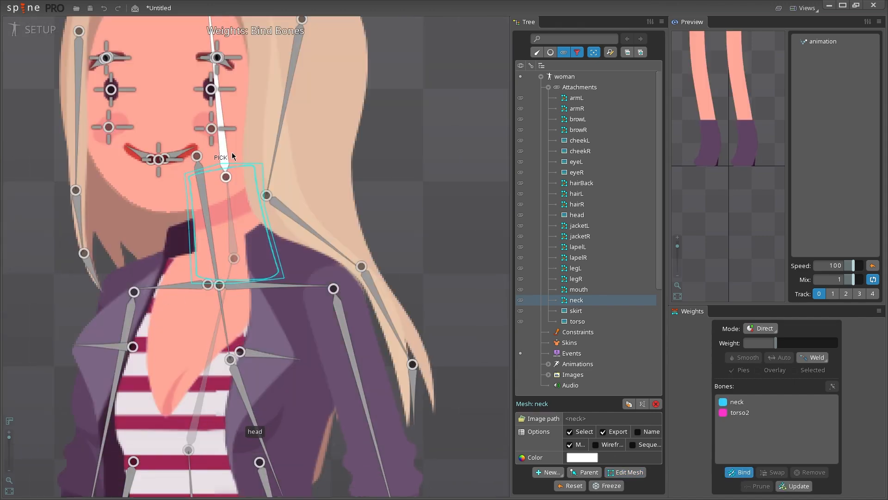
Trace and close a mesh outline around the skirt
click(577, 311)
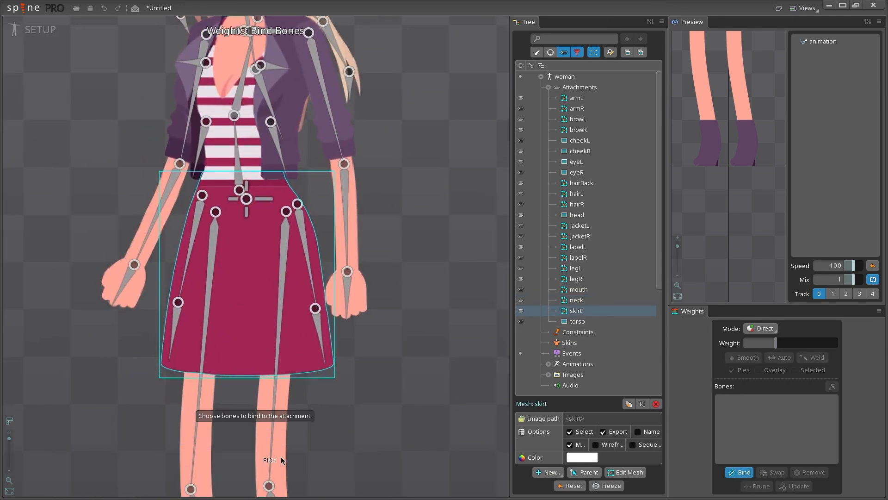
click(629, 472)
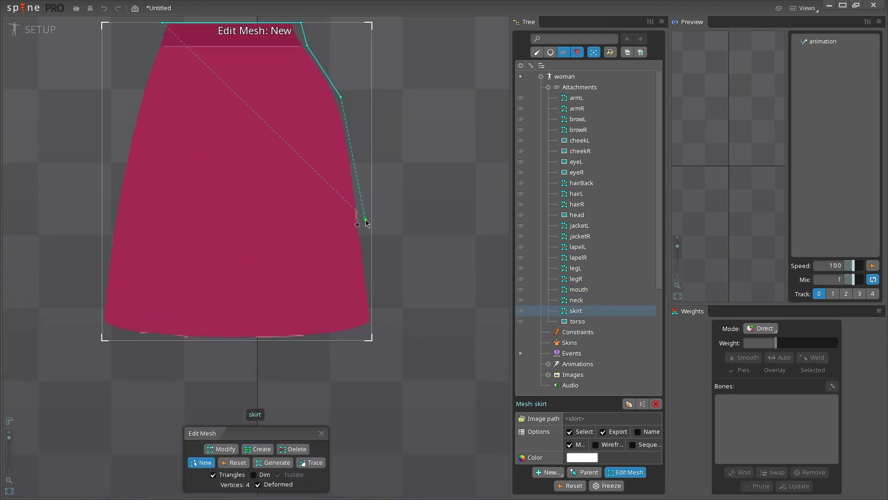
click(101, 330)
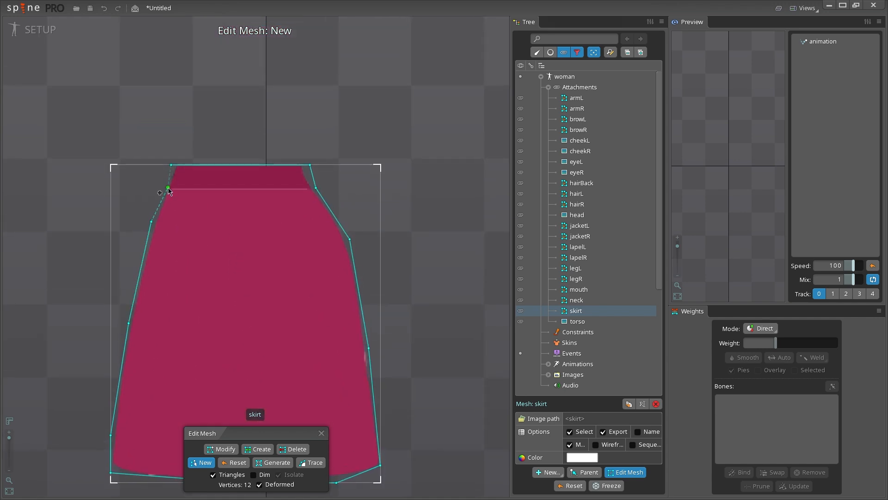
click(261, 449)
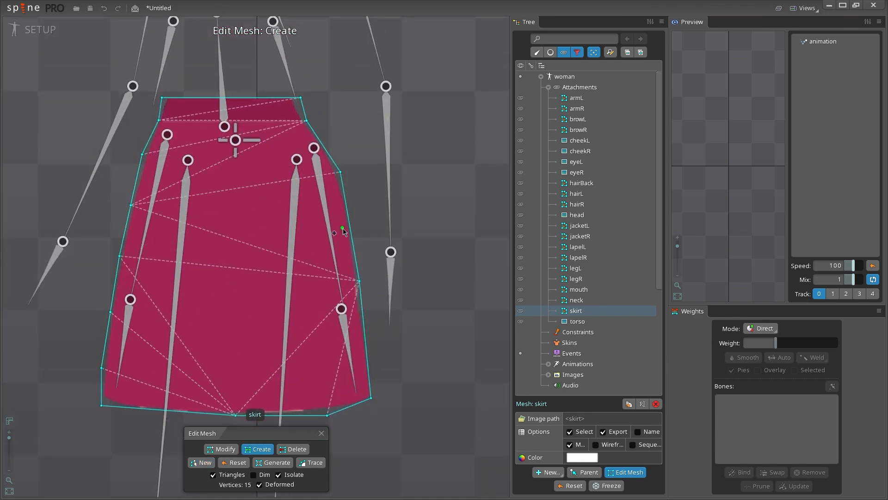
Add interior vertices near the skirt's right and left sides along its bone lines
click(343, 231)
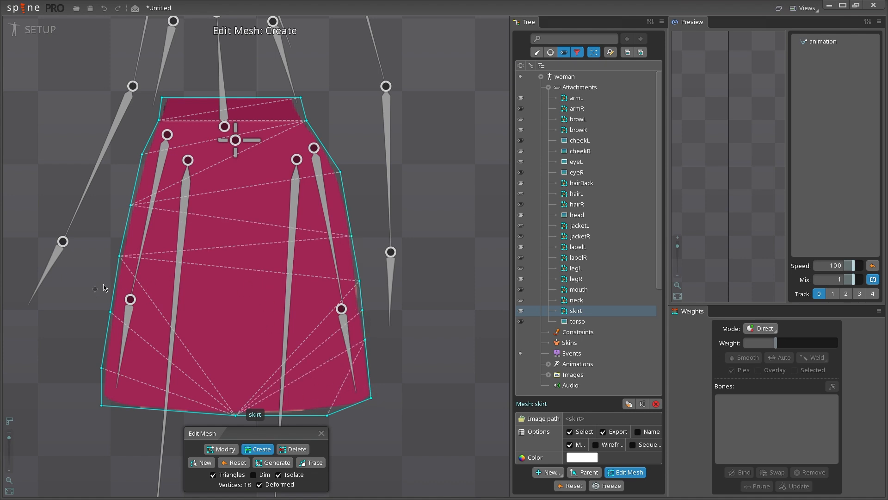
click(198, 130)
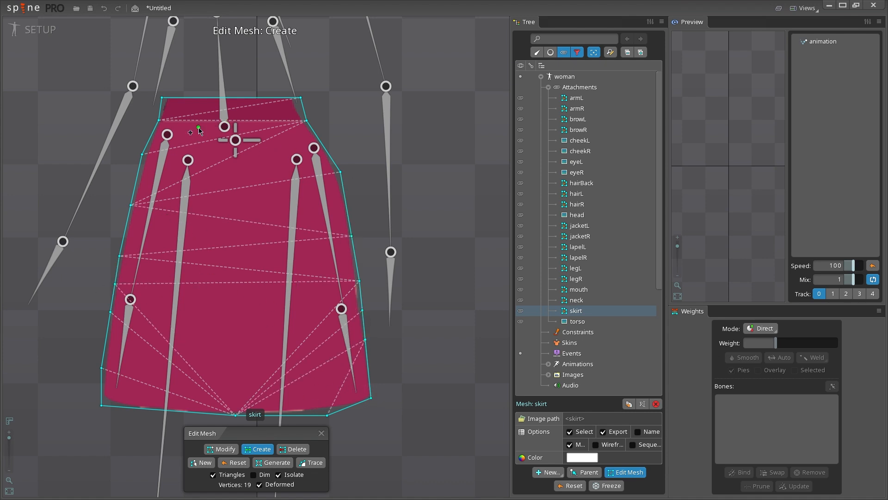